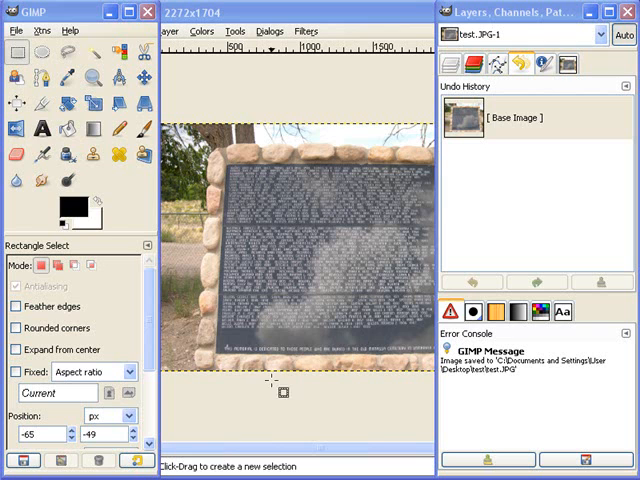
pyautogui.moveTo(330, 396)
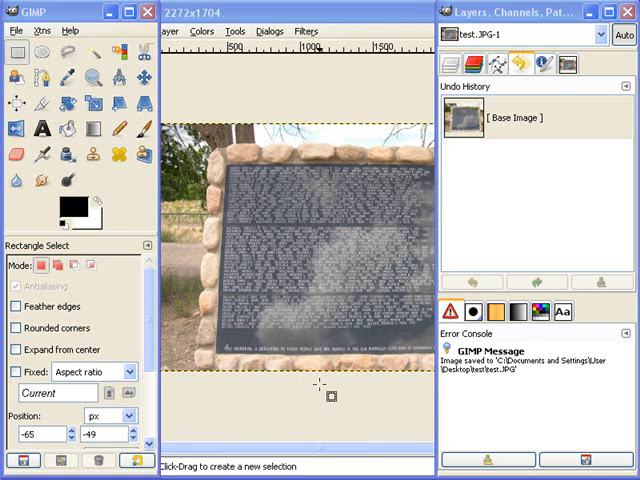
pyautogui.moveTo(344, 304)
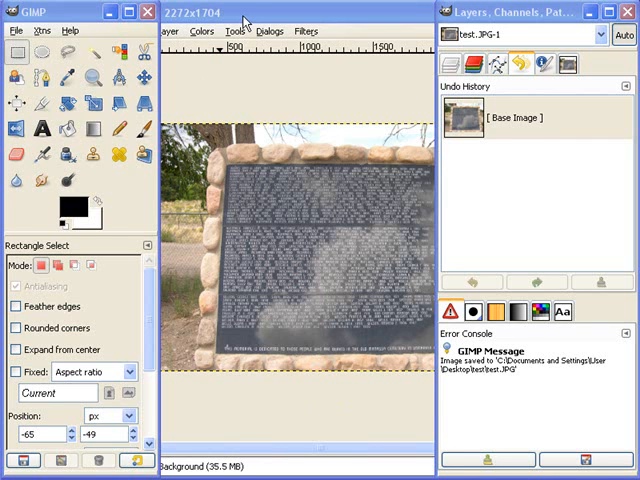
pyautogui.moveTo(250, 20)
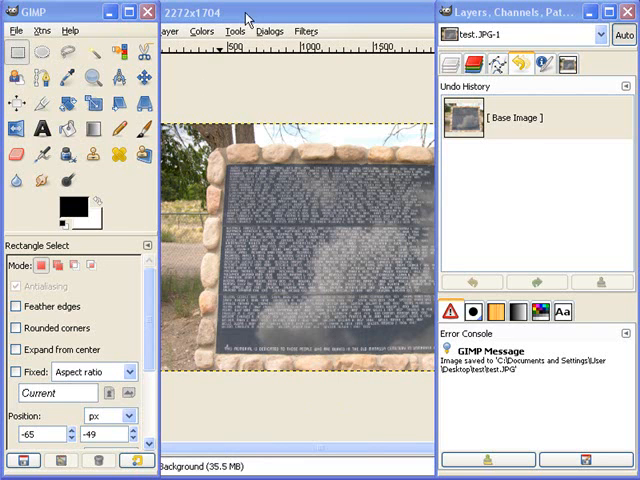
pyautogui.moveTo(62, 18)
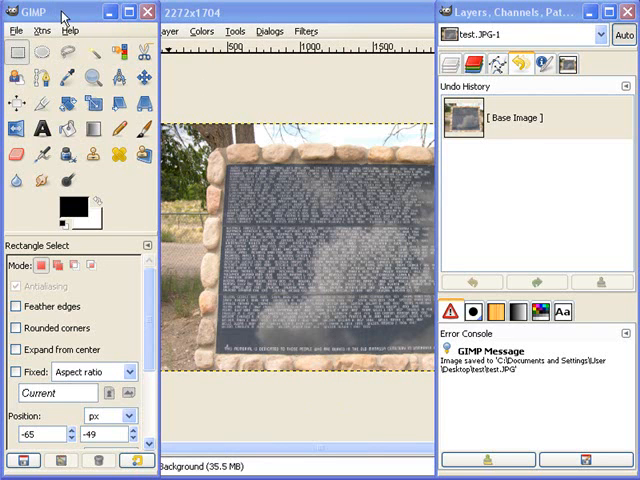
pyautogui.moveTo(264, 16)
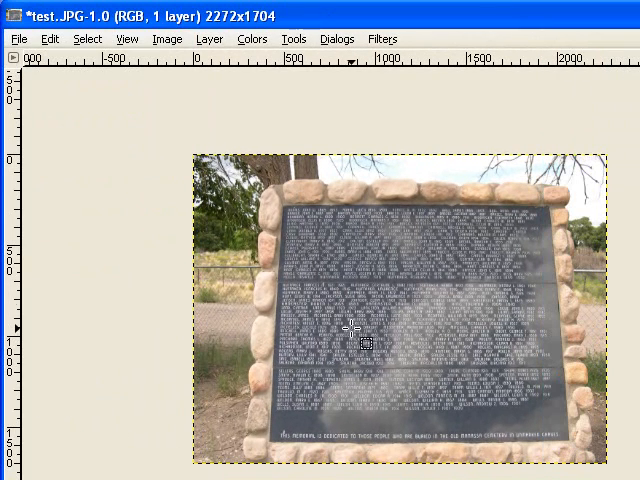
# - Resize the canvas to 2272 by 2000 pixels, adding empty space below the plaque
pyautogui.click(166, 40)
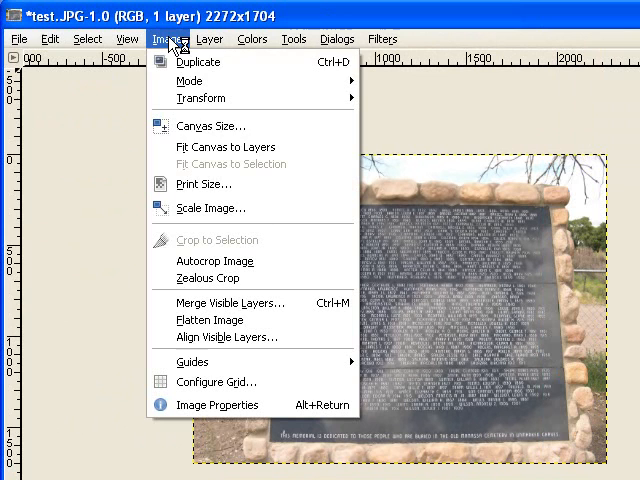
pyautogui.click(212, 126)
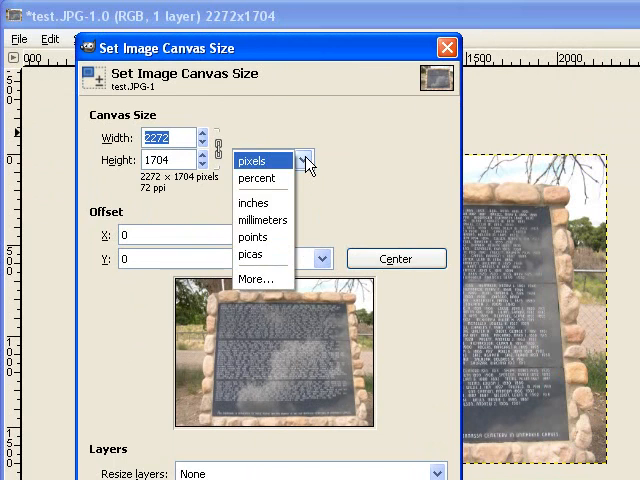
pyautogui.moveTo(256, 256)
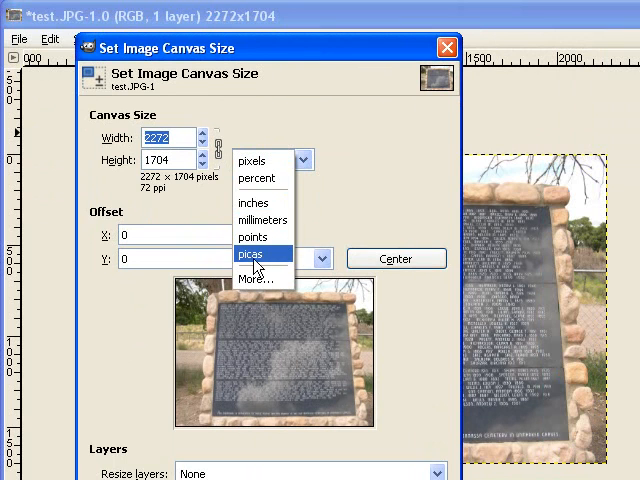
pyautogui.moveTo(258, 160)
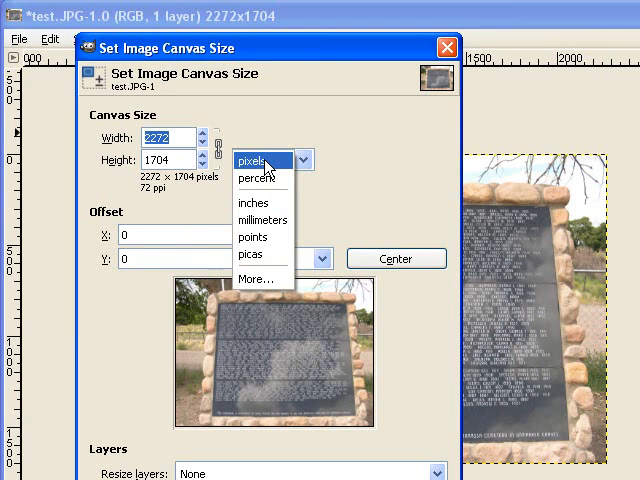
pyautogui.click(252, 160)
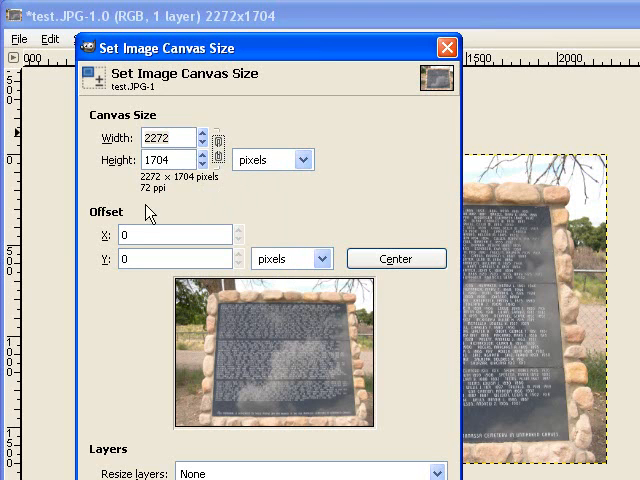
pyautogui.moveTo(260, 468)
pyautogui.write('1900')
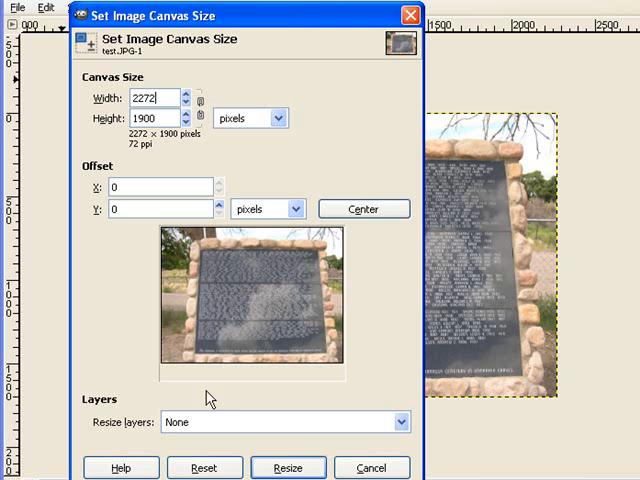
pyautogui.moveTo(262, 372)
pyautogui.write('2')
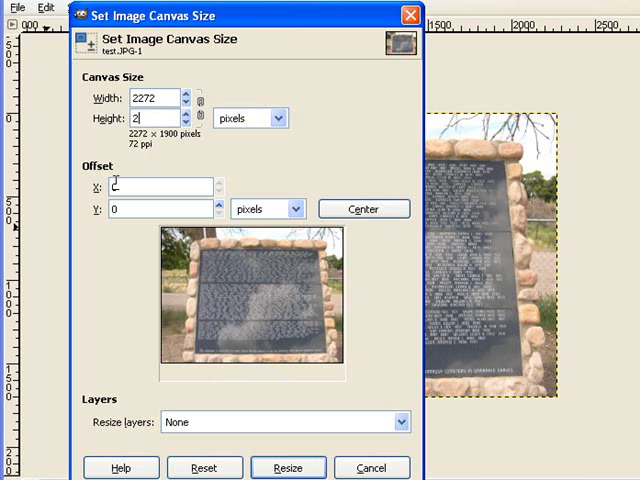
pyautogui.write('000')
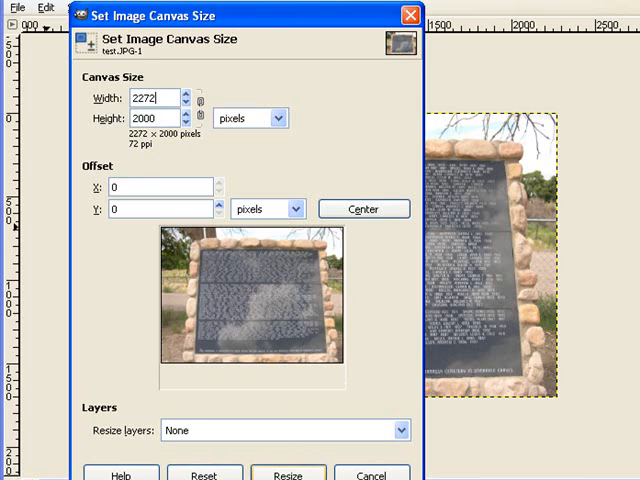
pyautogui.click(288, 472)
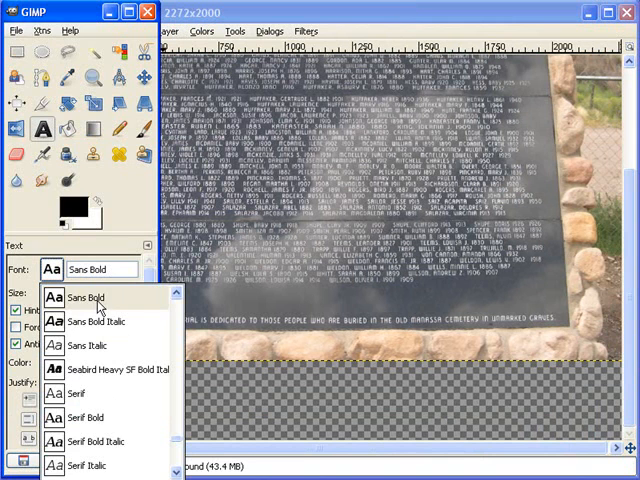
# - Choose Sans Bold as the Text tool font
pyautogui.click(84, 296)
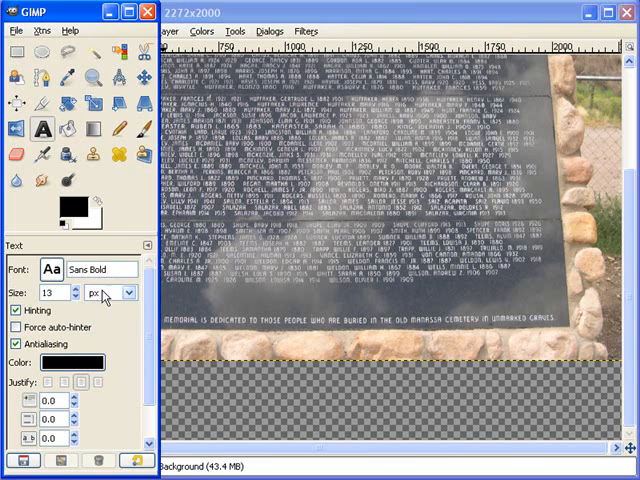
pyautogui.moveTo(250, 16)
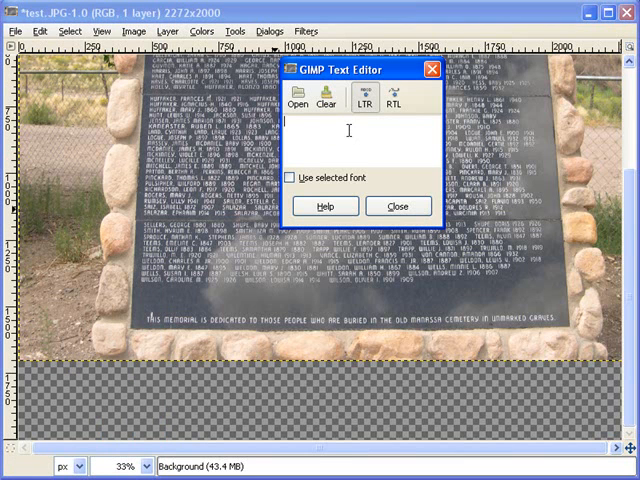
# - Write the first caption line 'Marker for unmarked graves in the Old Manassa Cemetery'
pyautogui.write('Marker')
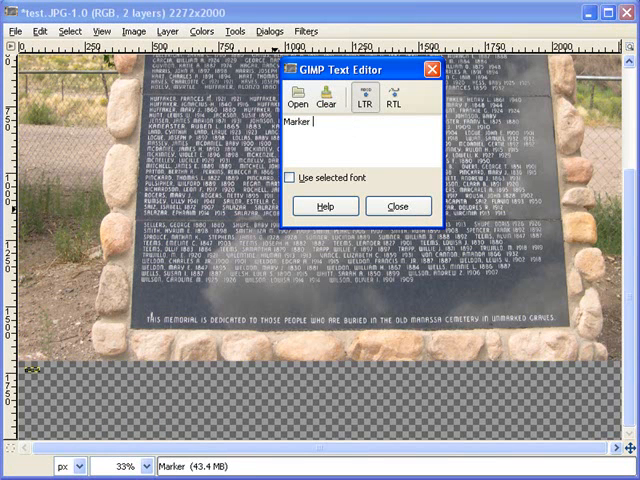
pyautogui.write('for')
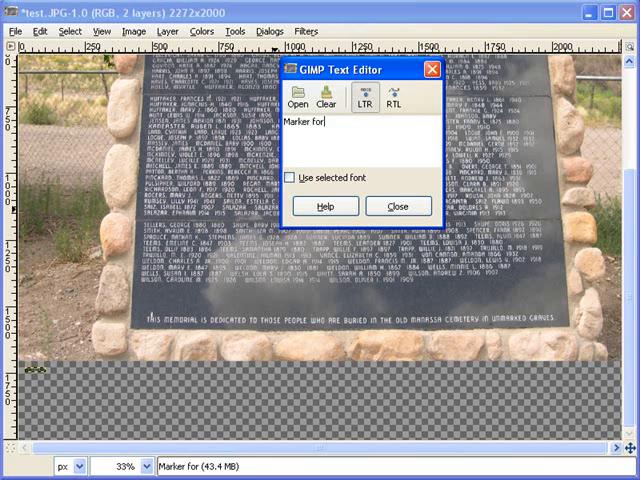
pyautogui.write('unma')
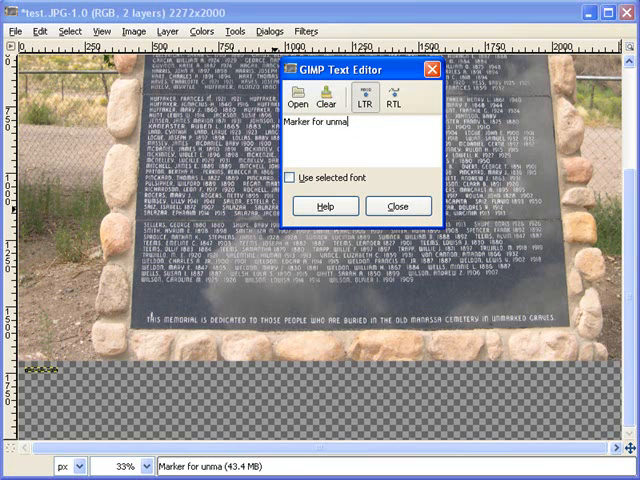
pyautogui.write('rked grav')
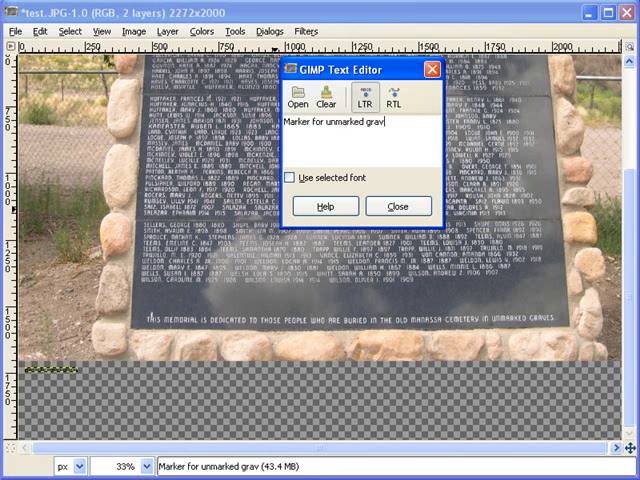
pyautogui.write('e')
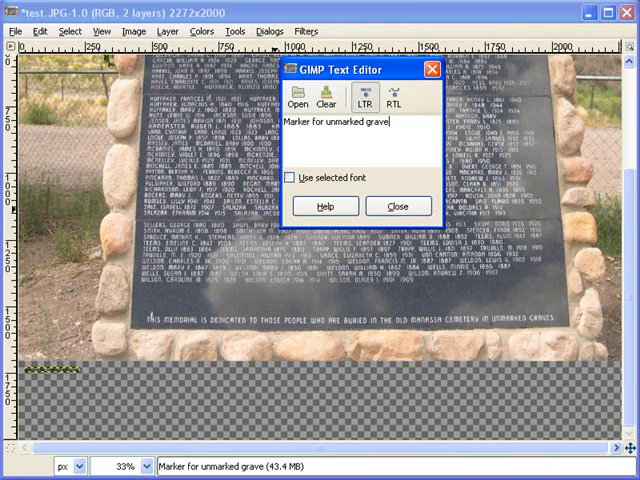
pyautogui.write('s')
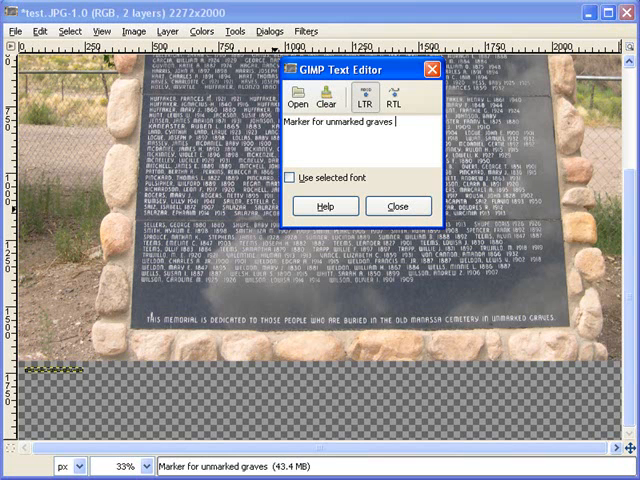
pyautogui.write('in th')
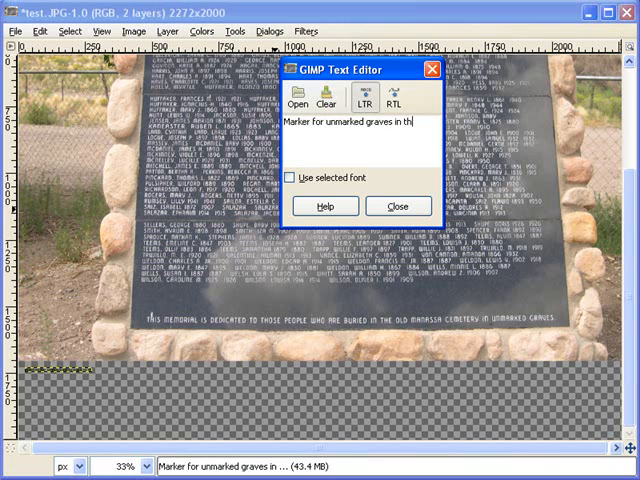
pyautogui.write('e old ma')
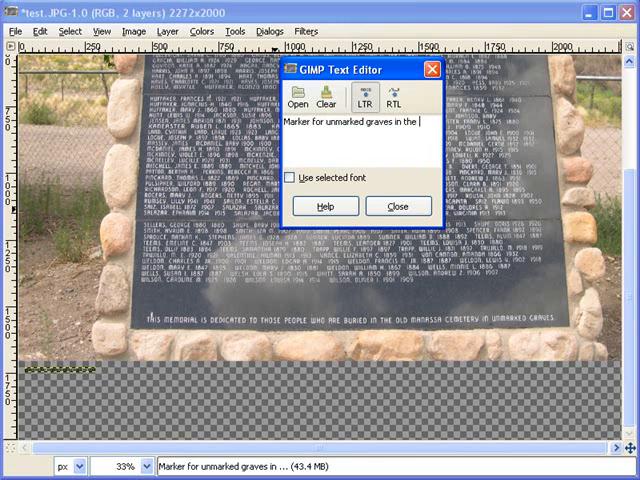
pyautogui.write('Old Manassa')
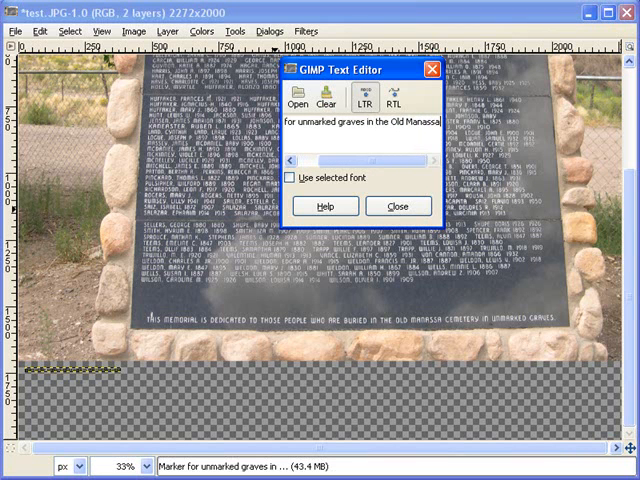
pyautogui.write('Cemeter')
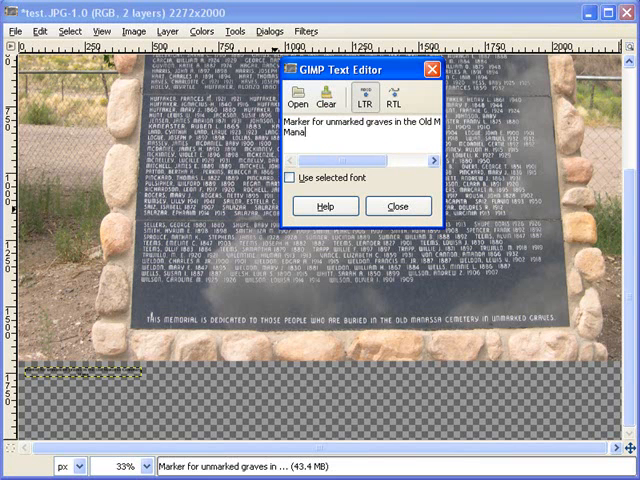
# - Write the second caption line 'Manassa, Conejos, Colorado'
pyautogui.write('ssa')
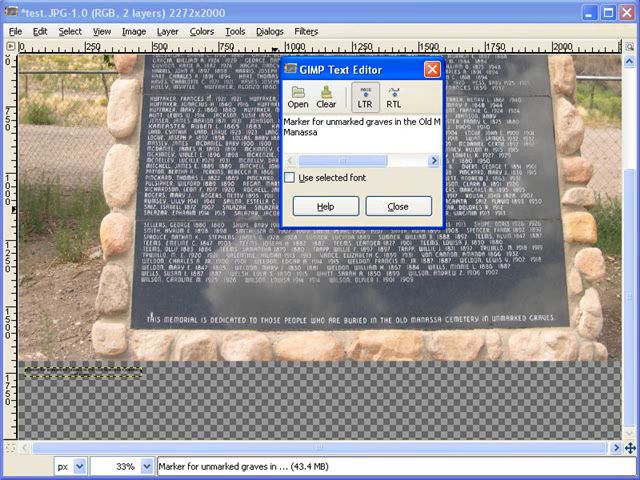
pyautogui.write(',')
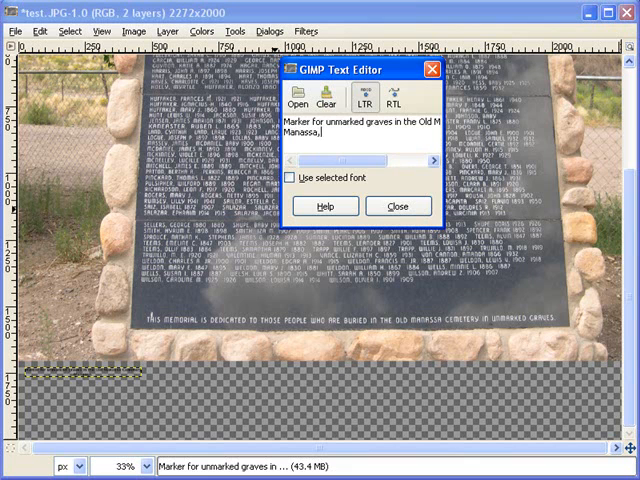
pyautogui.write('Co')
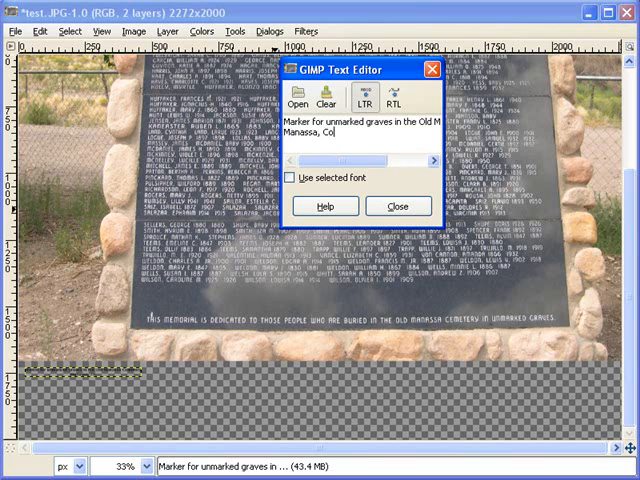
pyautogui.write('nejo')
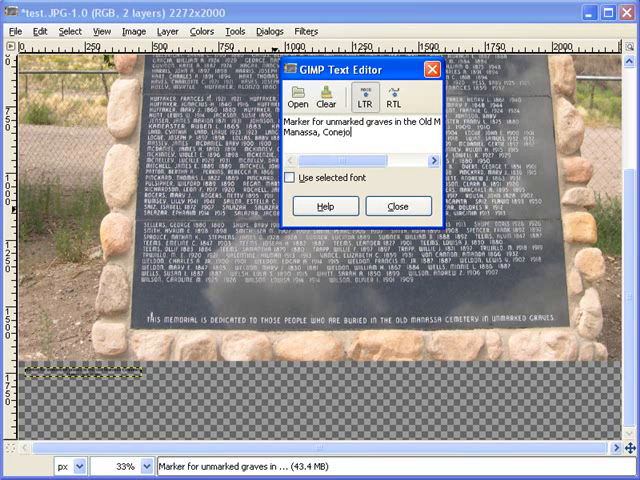
pyautogui.write('s')
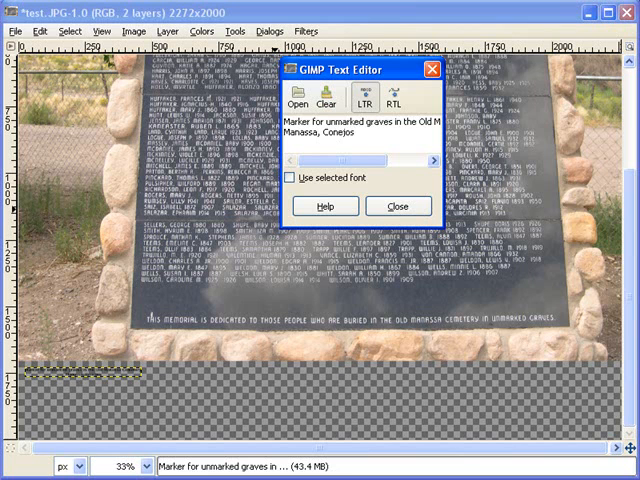
pyautogui.write(',')
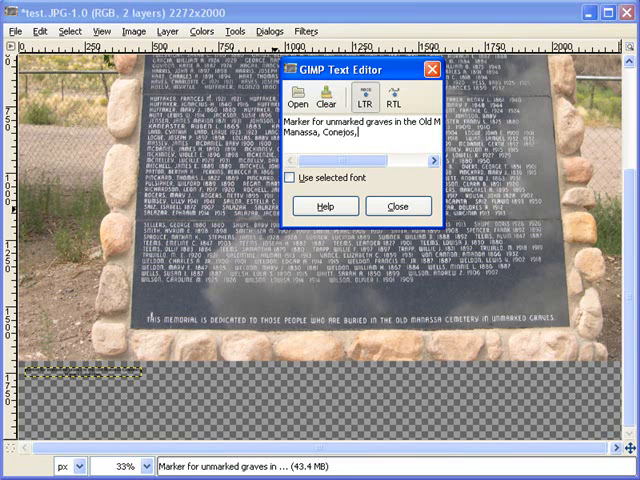
pyautogui.write('Colorado')
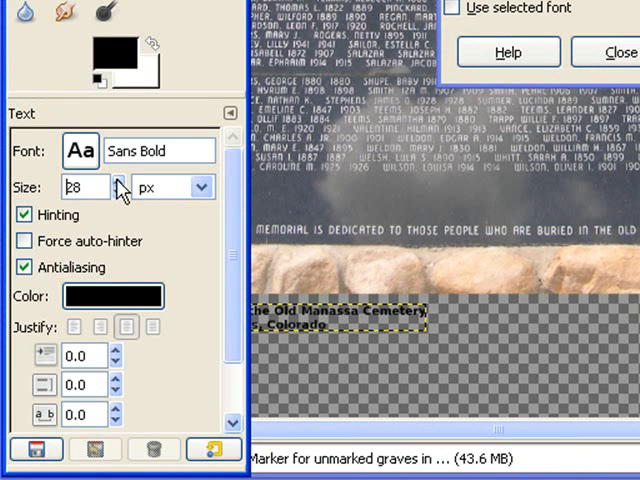
# - Raise the caption text size from 18 to about 56 px so it spans the band
pyautogui.click(118, 180)
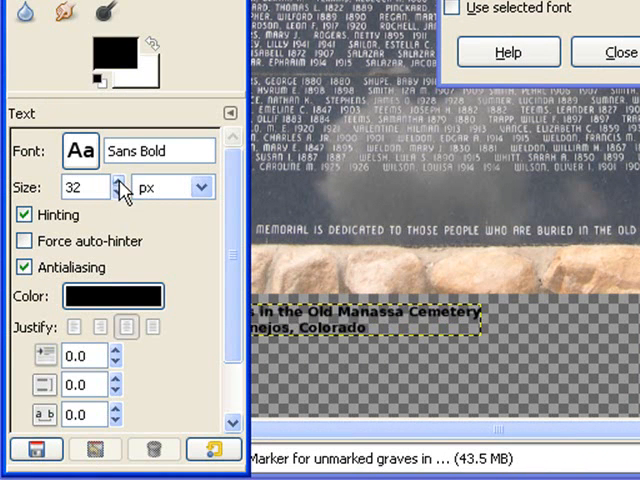
pyautogui.click(118, 182)
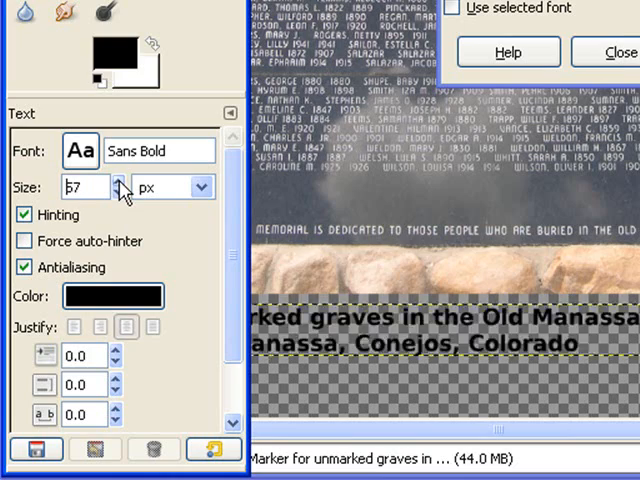
pyautogui.click(120, 180)
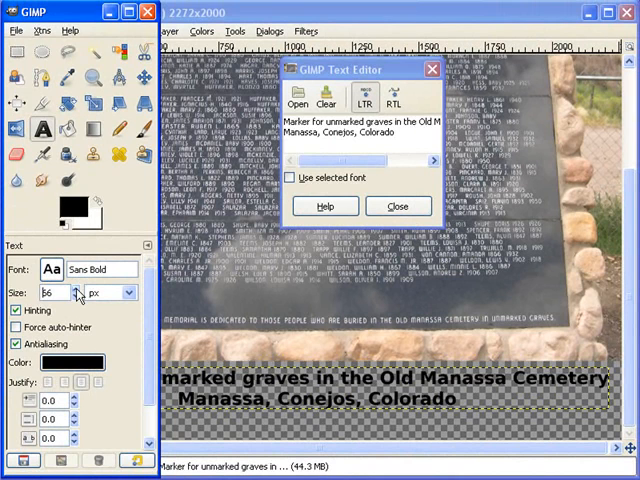
pyautogui.moveTo(290, 304)
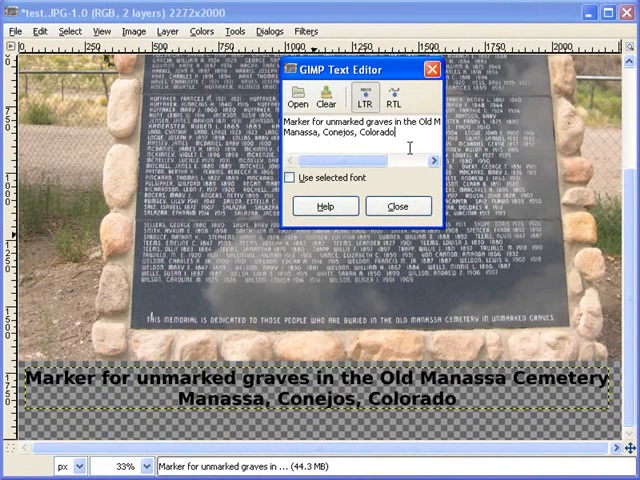
pyautogui.write('23')
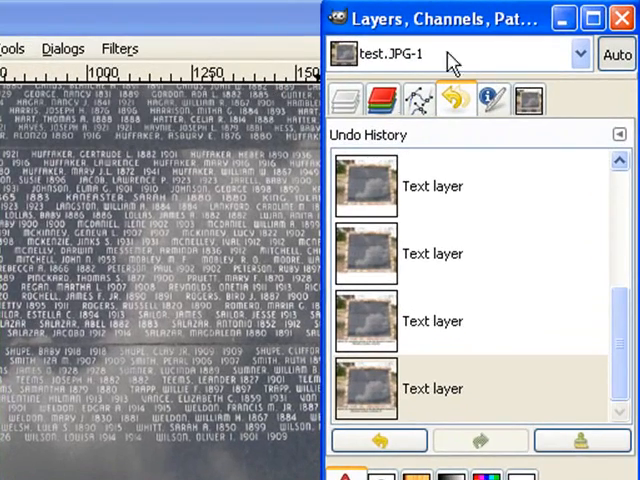
# - Show the Undo History of the recent text layer edits
pyautogui.click(348, 100)
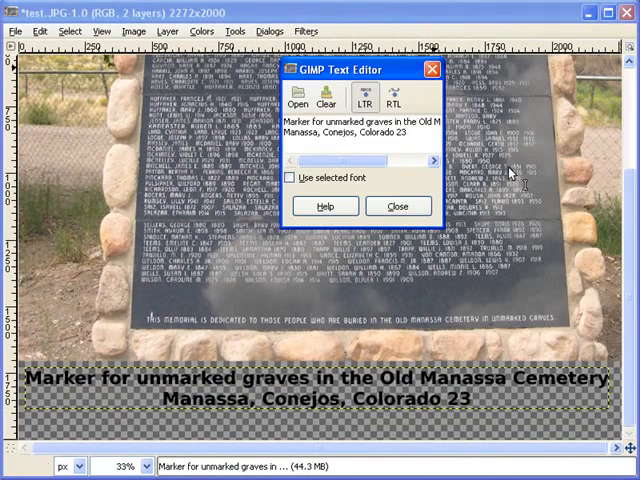
# - Delete the stray '23' after Colorado and close the Text Editor
pyautogui.press('BackSpace')
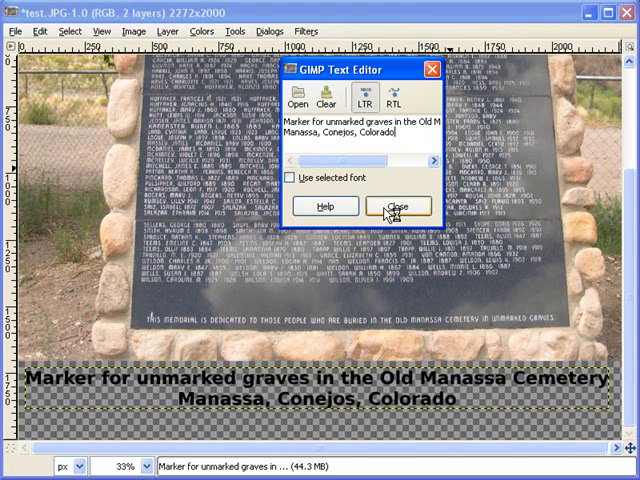
pyautogui.click(396, 204)
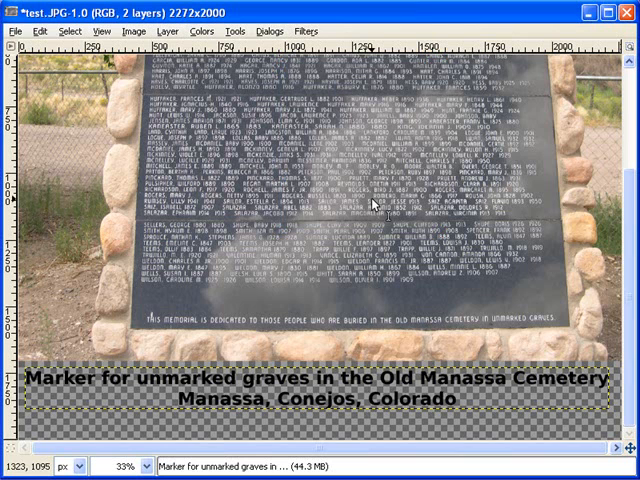
pyautogui.moveTo(376, 424)
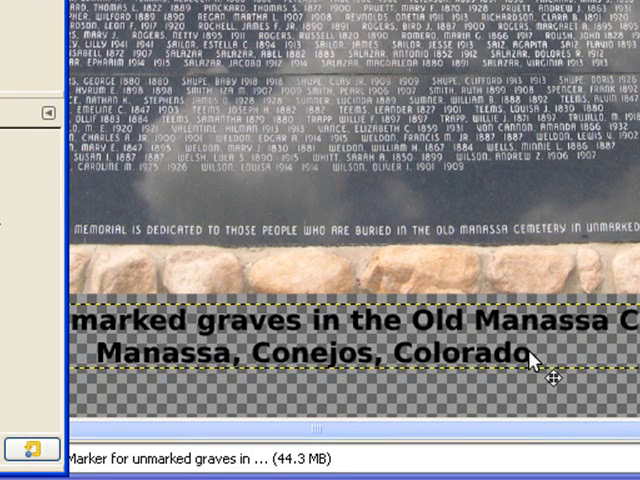
pyautogui.moveTo(536, 378)
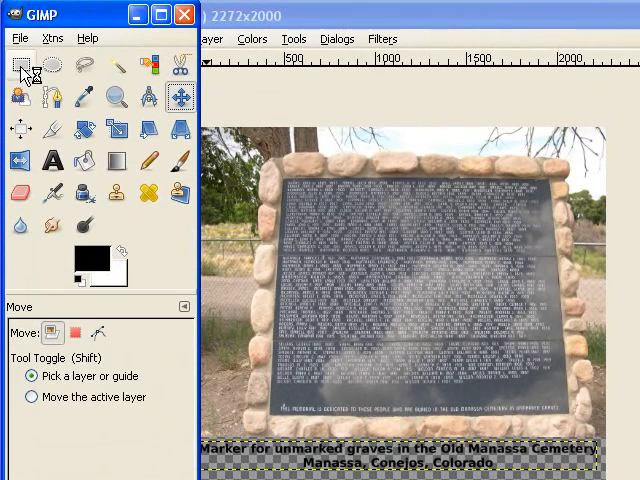
# - Draw a rectangular selection around the plaque and its two-line caption
pyautogui.click(20, 64)
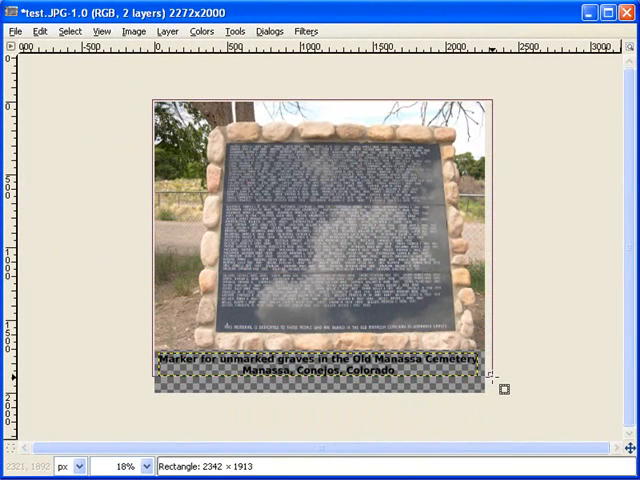
pyautogui.moveTo(490, 378); pyautogui.dragTo(508, 392)
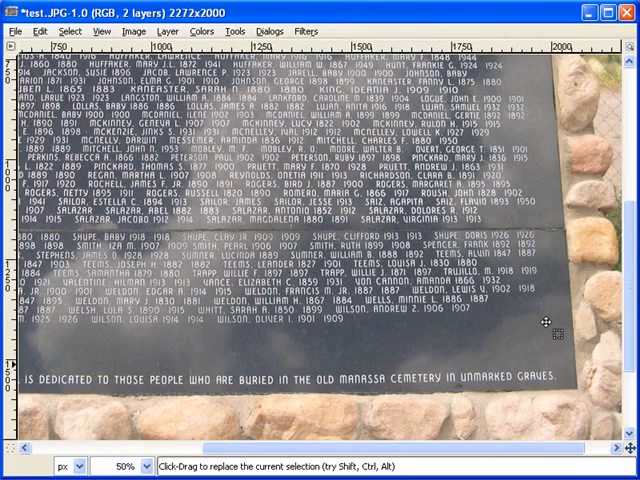
pyautogui.scroll(-3)
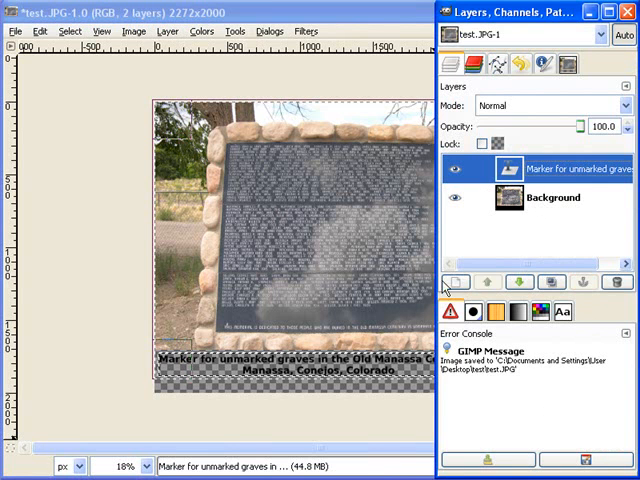
# - Select the Background layer and flatten the image so the caption sits on white
pyautogui.click(632, 12)
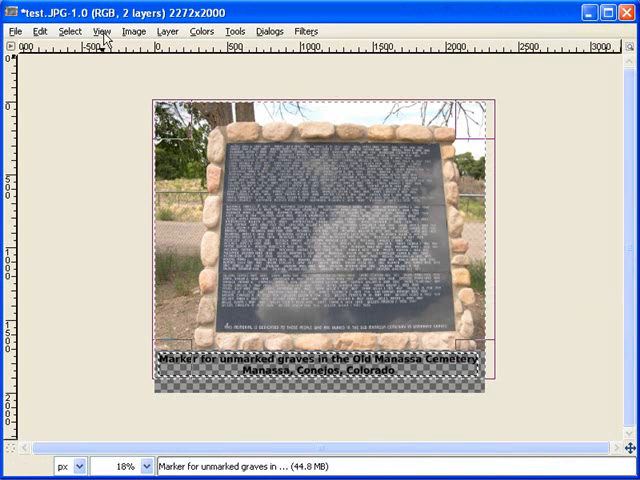
pyautogui.click(132, 32)
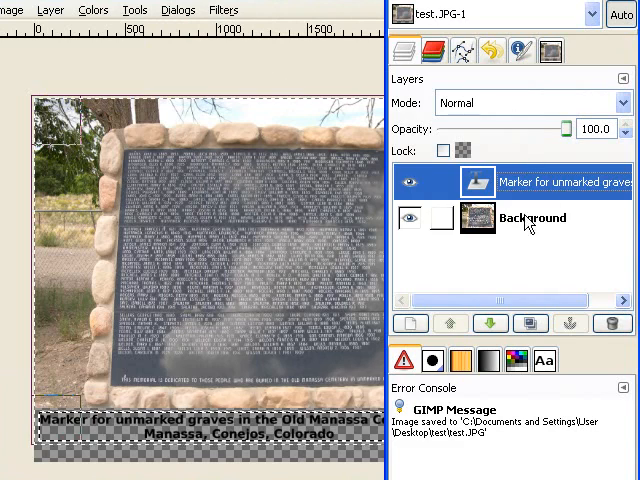
pyautogui.click(534, 218)
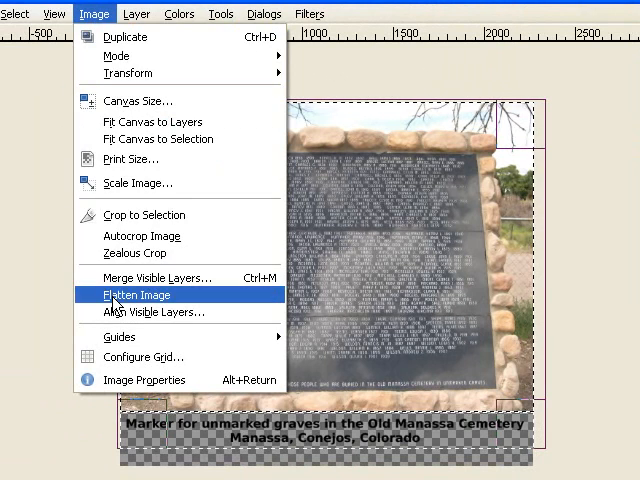
pyautogui.click(136, 294)
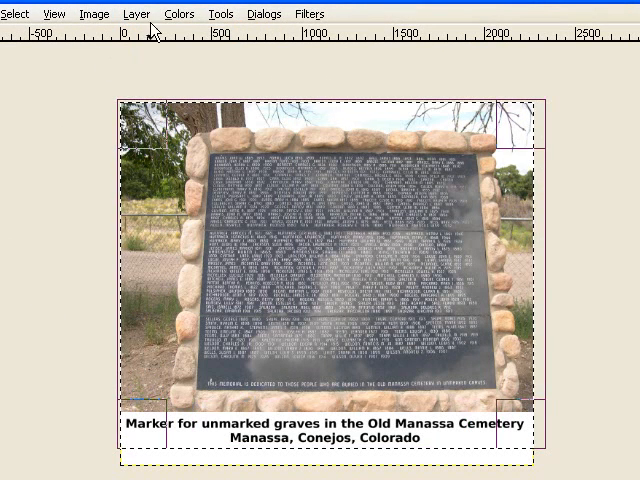
pyautogui.moveTo(36, 168)
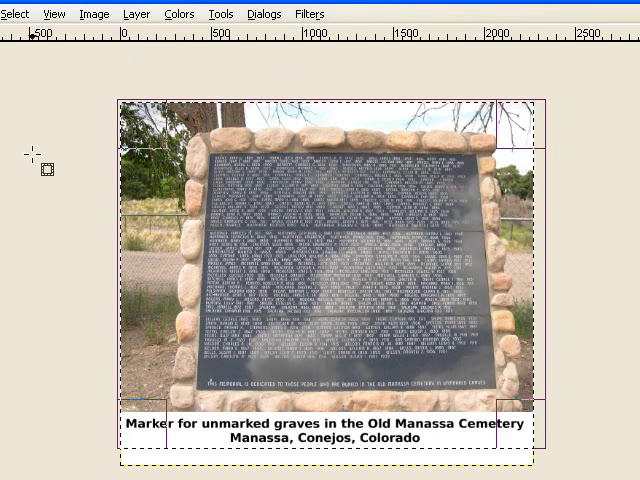
# - Crop the image to the selection holding the plaque and caption
pyautogui.click(94, 12)
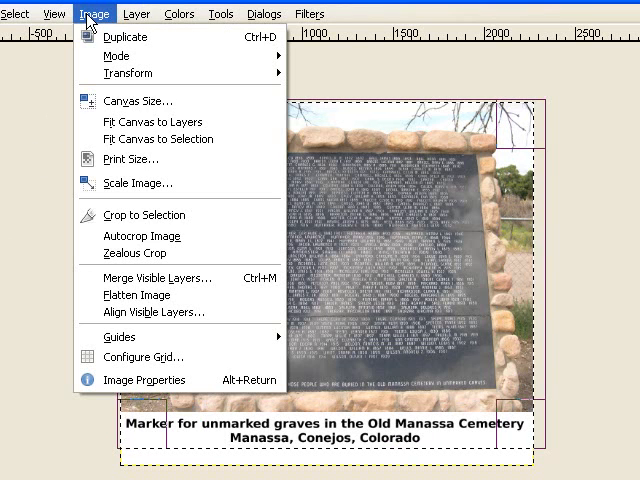
pyautogui.moveTo(130, 216)
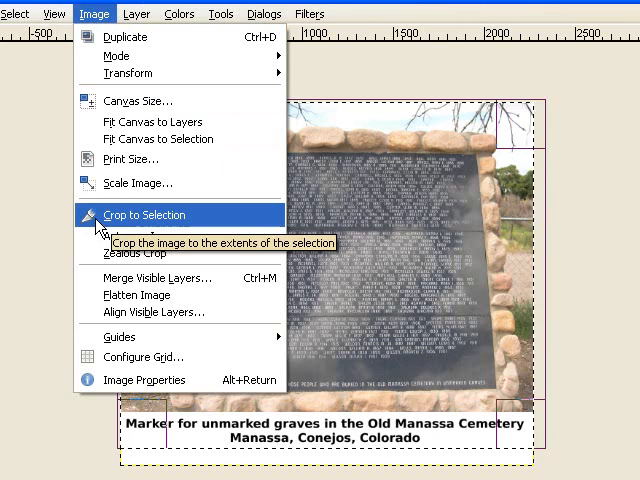
pyautogui.click(144, 216)
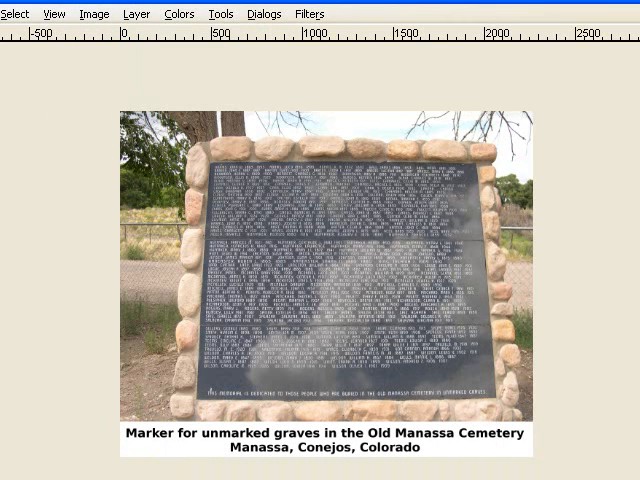
pyautogui.press('ctrl+a')
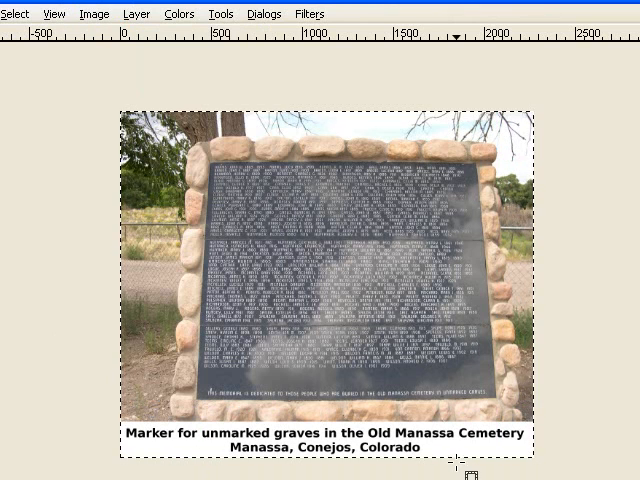
pyautogui.moveTo(584, 412)
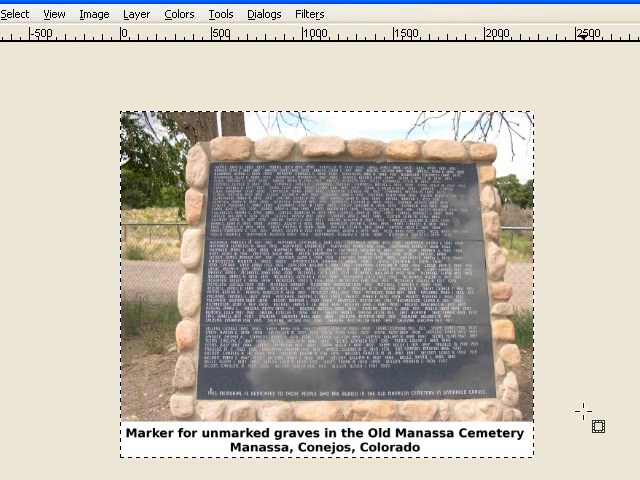
# - Save the image as the JPEG file test.JPG via Save As
pyautogui.click(16, 32)
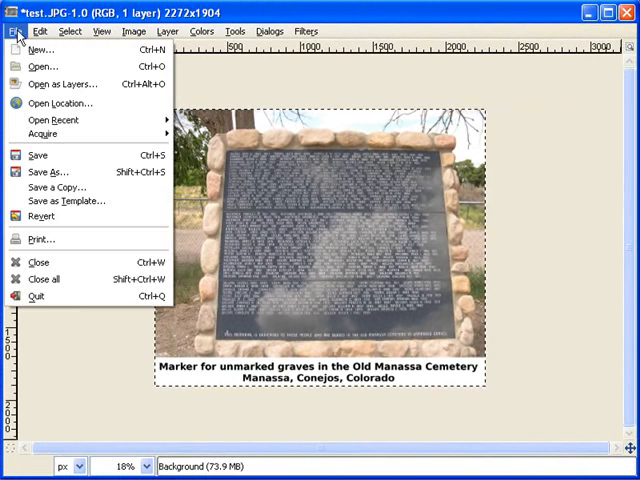
pyautogui.moveTo(42, 172)
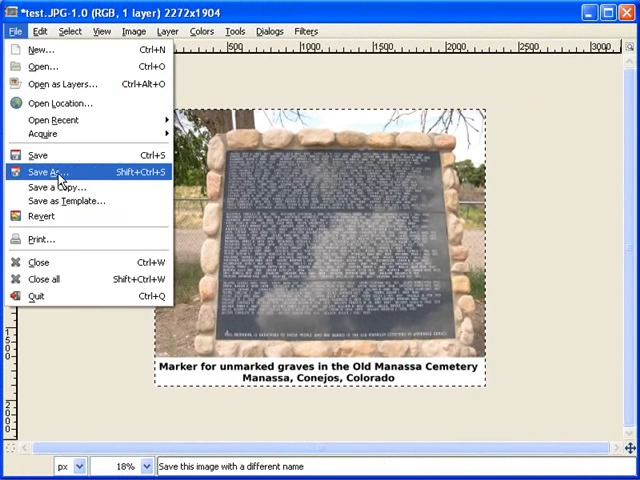
pyautogui.click(48, 172)
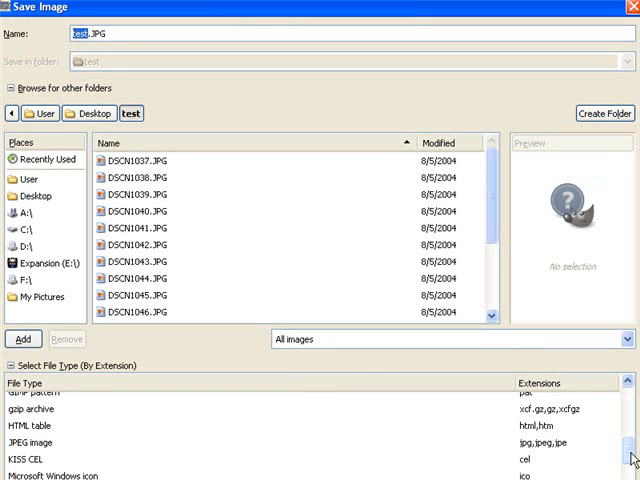
pyautogui.scroll(-3)
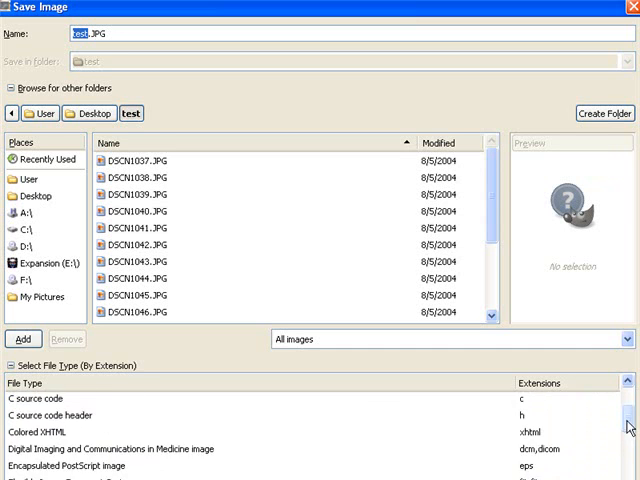
pyautogui.scroll(3)
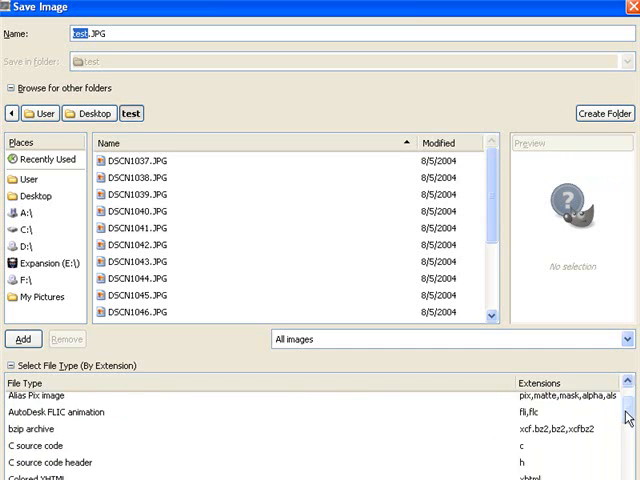
pyautogui.scroll(-3)
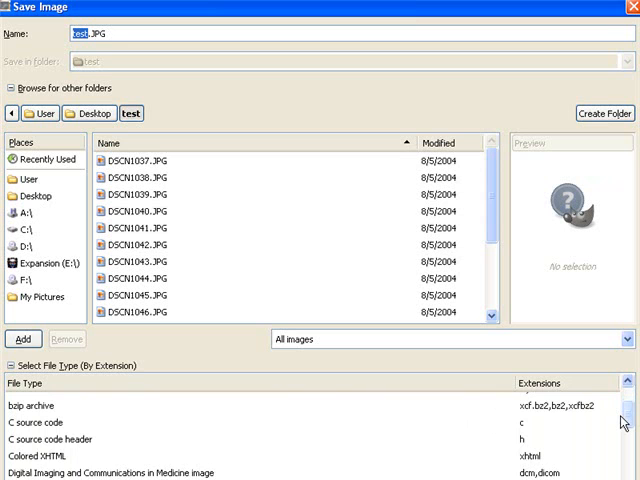
pyautogui.scroll(-3)
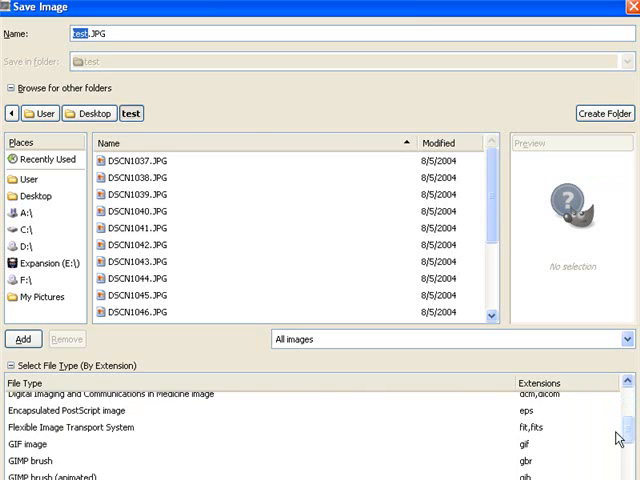
pyautogui.scroll(-3)
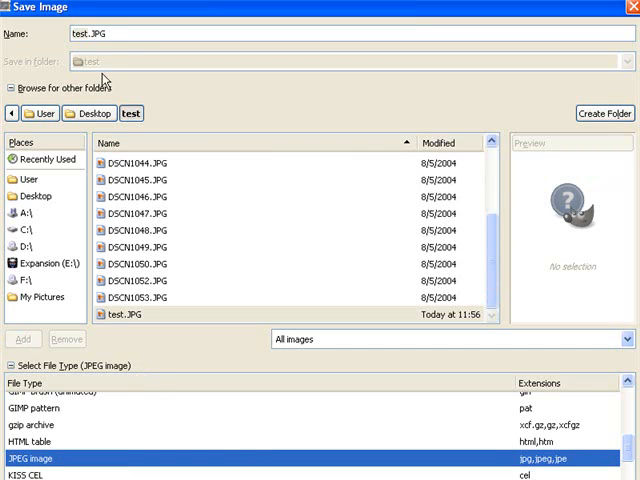
pyautogui.moveTo(220, 108)
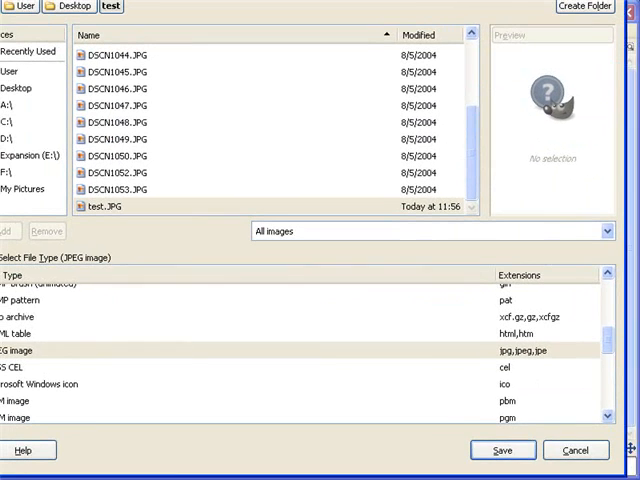
pyautogui.click(504, 450)
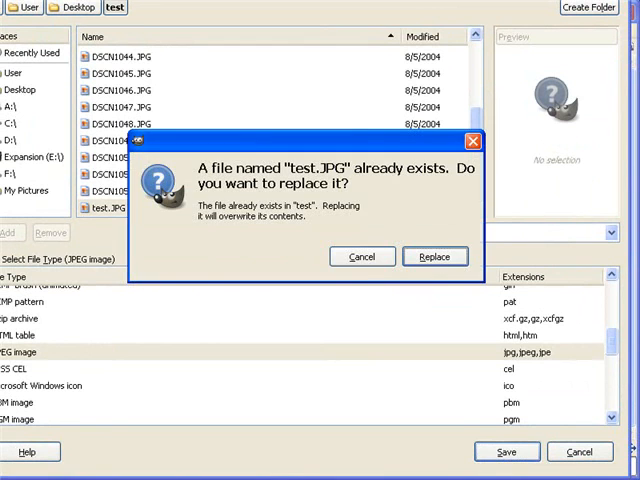
# - Confirm replacing the existing test.JPG so the JPEG settings appear
pyautogui.click(436, 256)
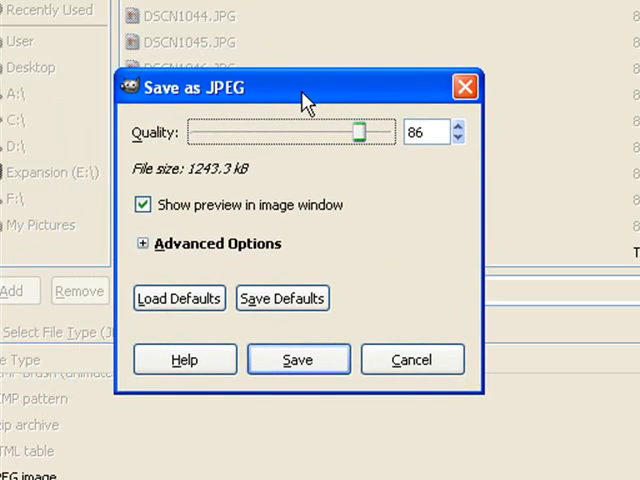
pyautogui.moveTo(358, 136)
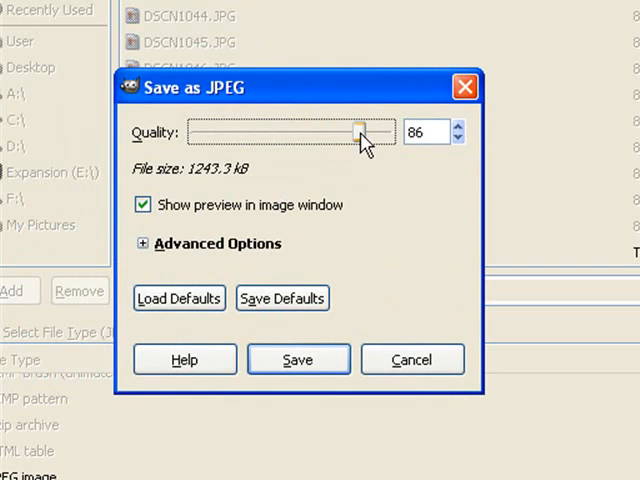
# - Try JPEG quality 72 and 50, settle on 91, and save test.JPG
pyautogui.moveTo(360, 132); pyautogui.dragTo(308, 132)
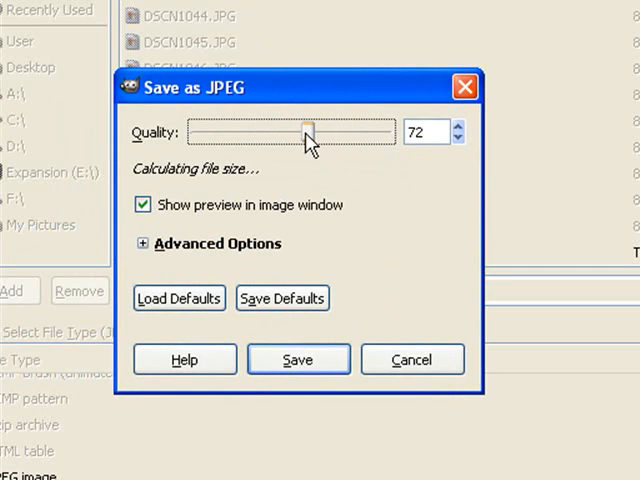
pyautogui.moveTo(308, 132); pyautogui.dragTo(292, 132)
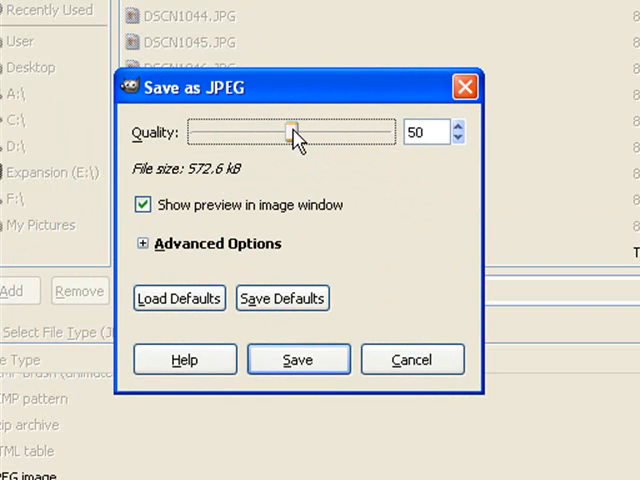
pyautogui.moveTo(292, 144)
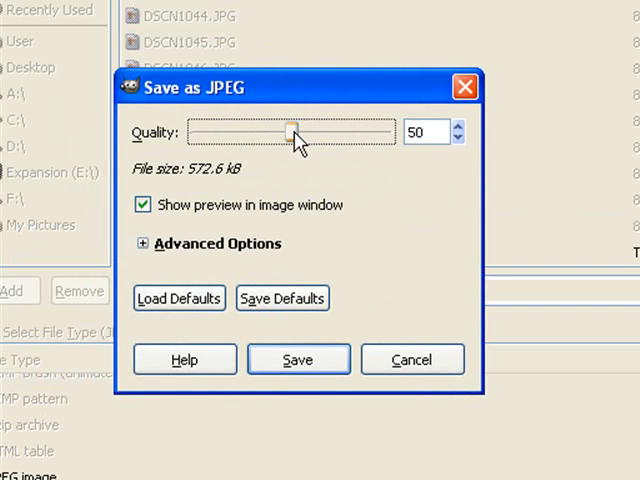
pyautogui.moveTo(292, 132); pyautogui.dragTo(336, 132)
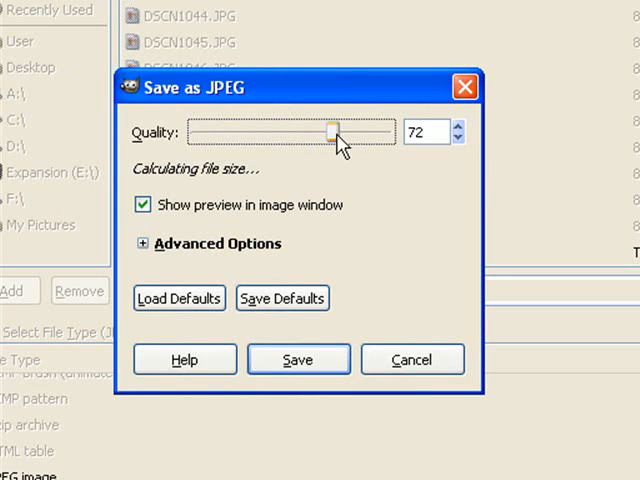
pyautogui.moveTo(336, 132); pyautogui.dragTo(392, 132)
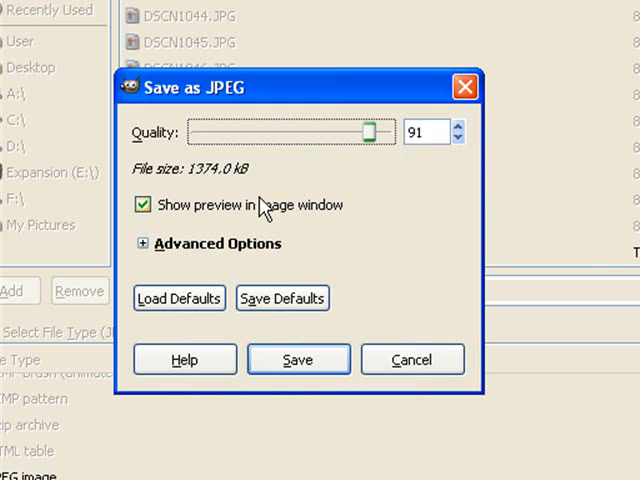
pyautogui.moveTo(278, 172)
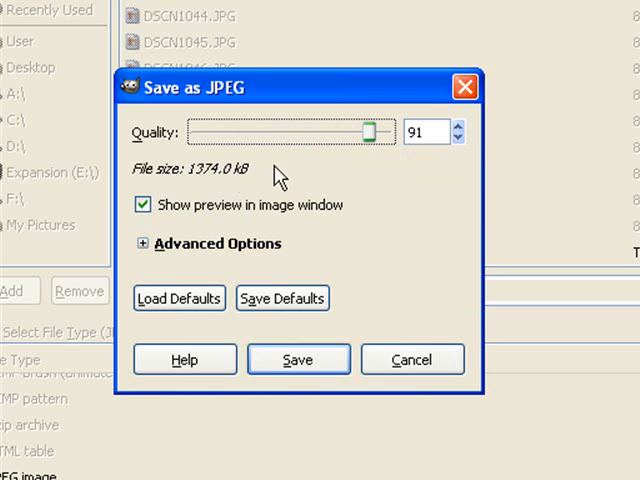
pyautogui.moveTo(212, 200)
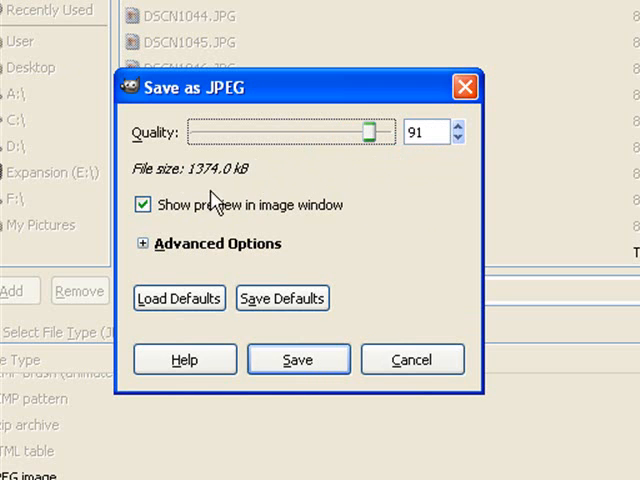
pyautogui.click(298, 360)
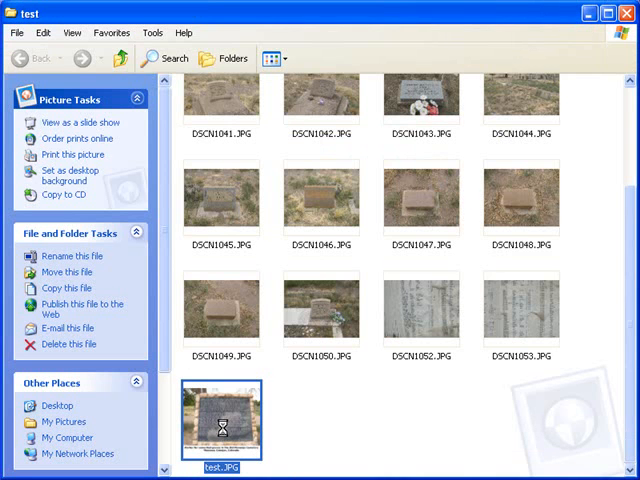
# - Show the context menu for the saved test.JPG thumbnail (2272 × 1904)
pyautogui.rightClick(224, 420)
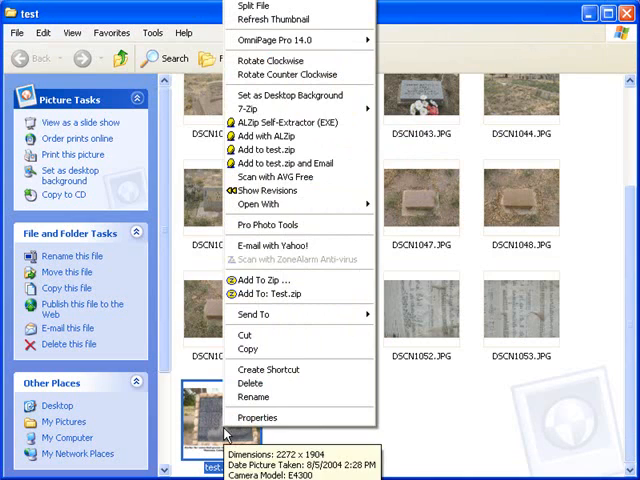